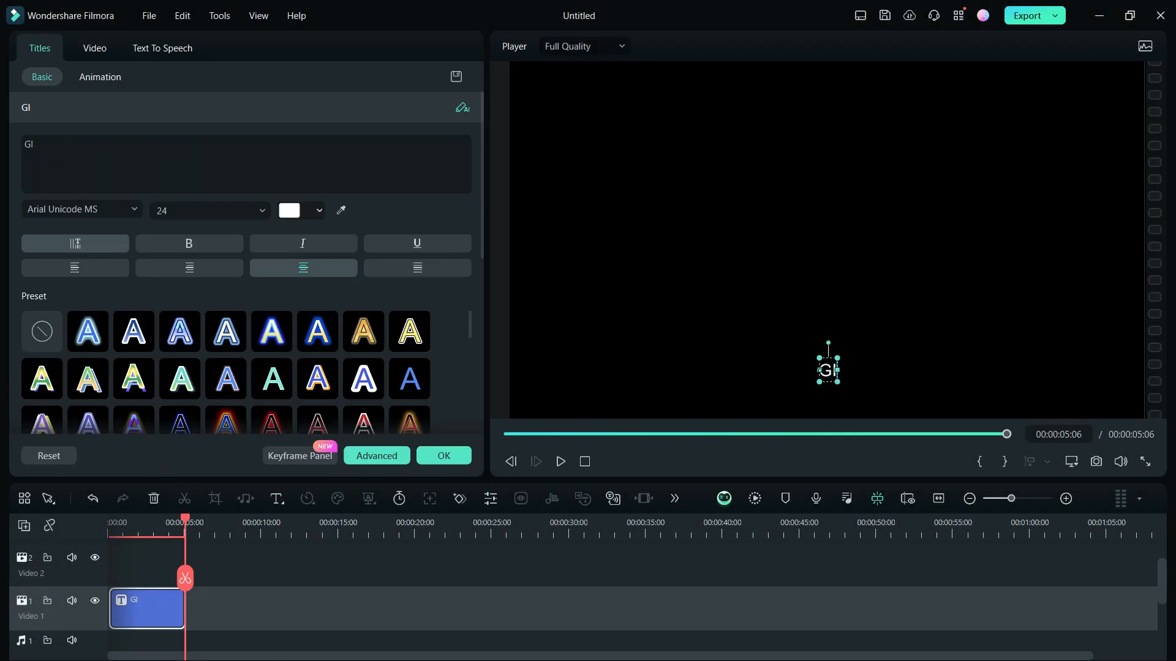
# - Create GIZMO and JOURNAL title clips on two tracks, both at font size 45
pyautogui.write('GIZMO')
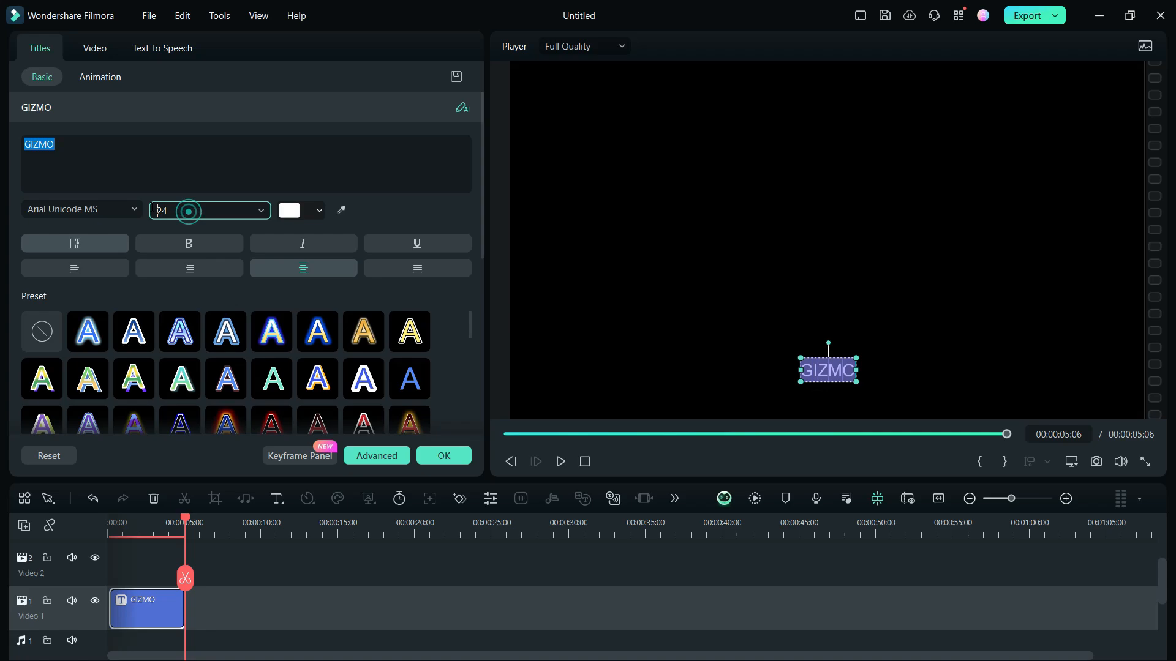
pyautogui.click(443, 456)
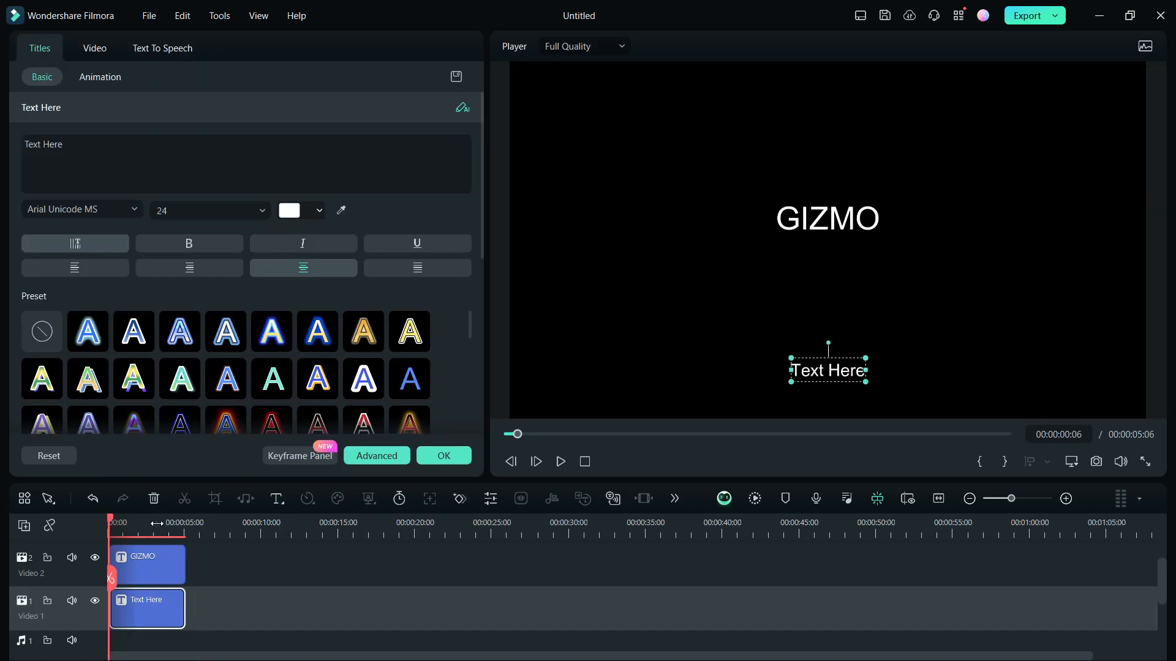
pyautogui.write('JOURNAL')
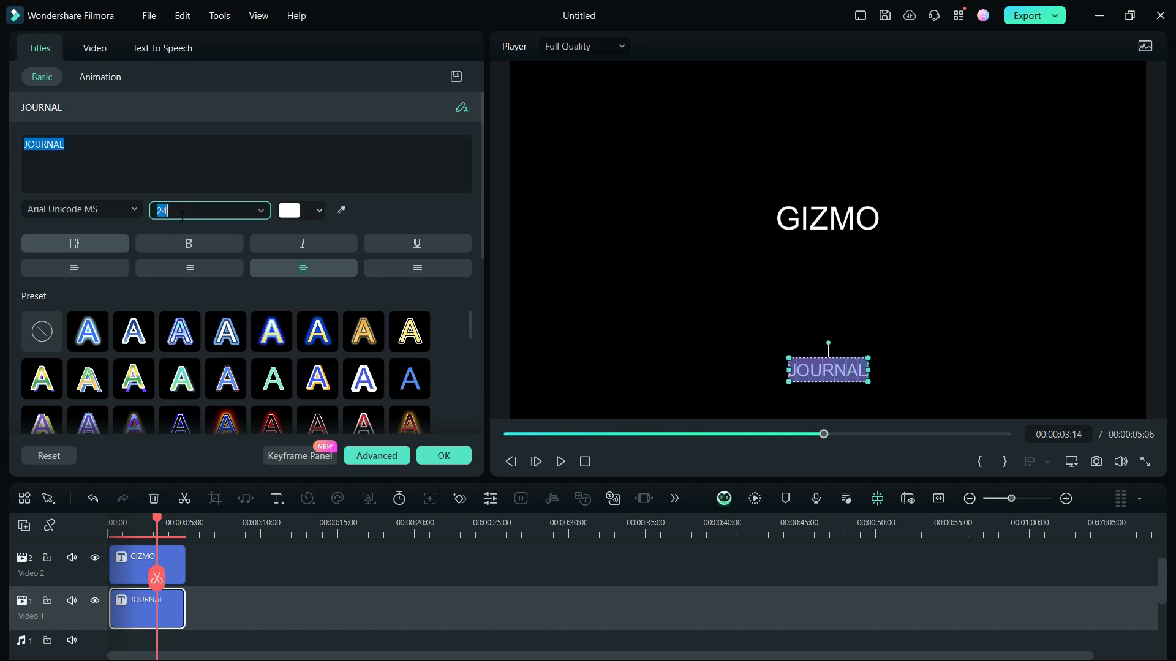
pyautogui.write('45')
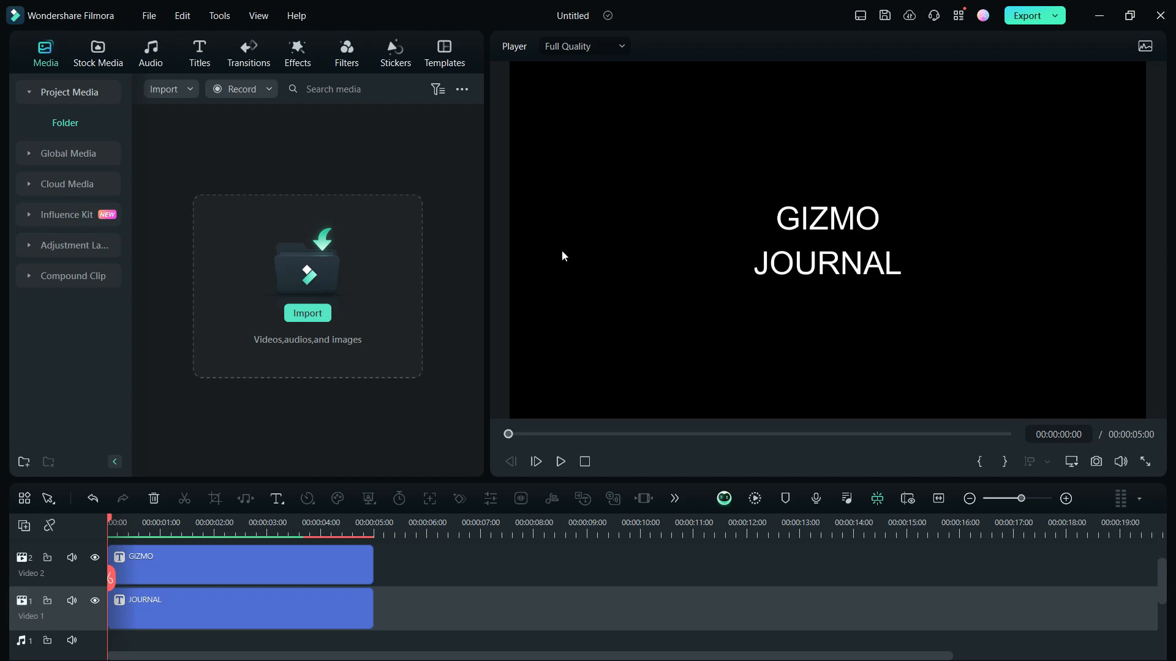
# - Show rulers around the preview from the player's right-click menu
pyautogui.rightClick(563, 256)
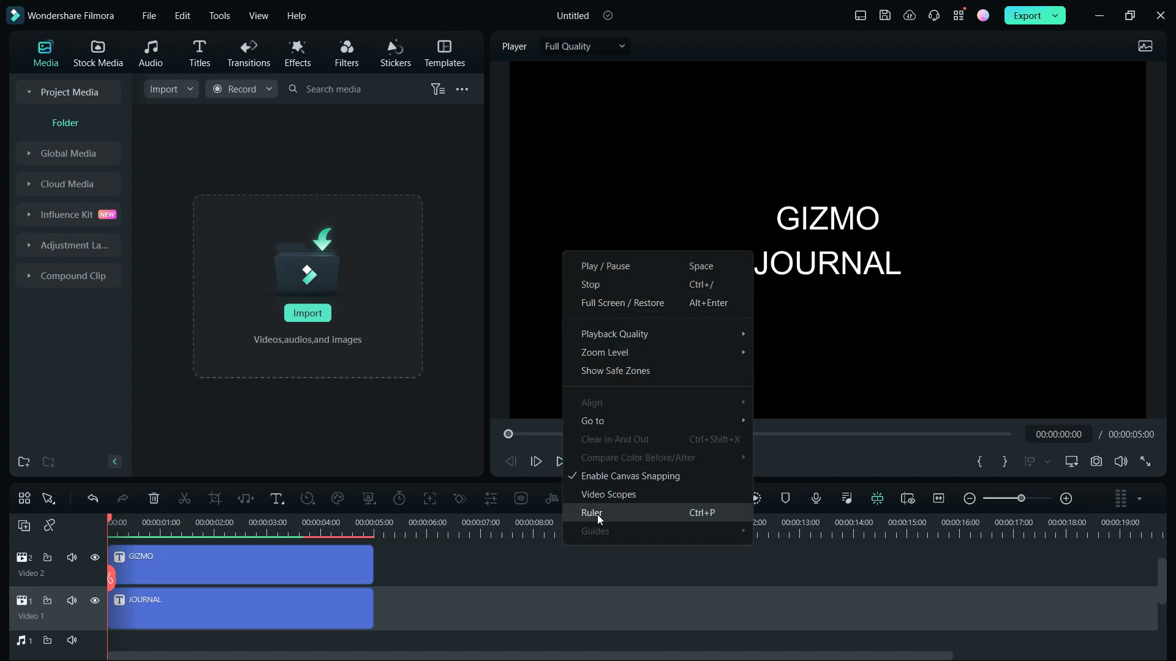
pyautogui.click(593, 512)
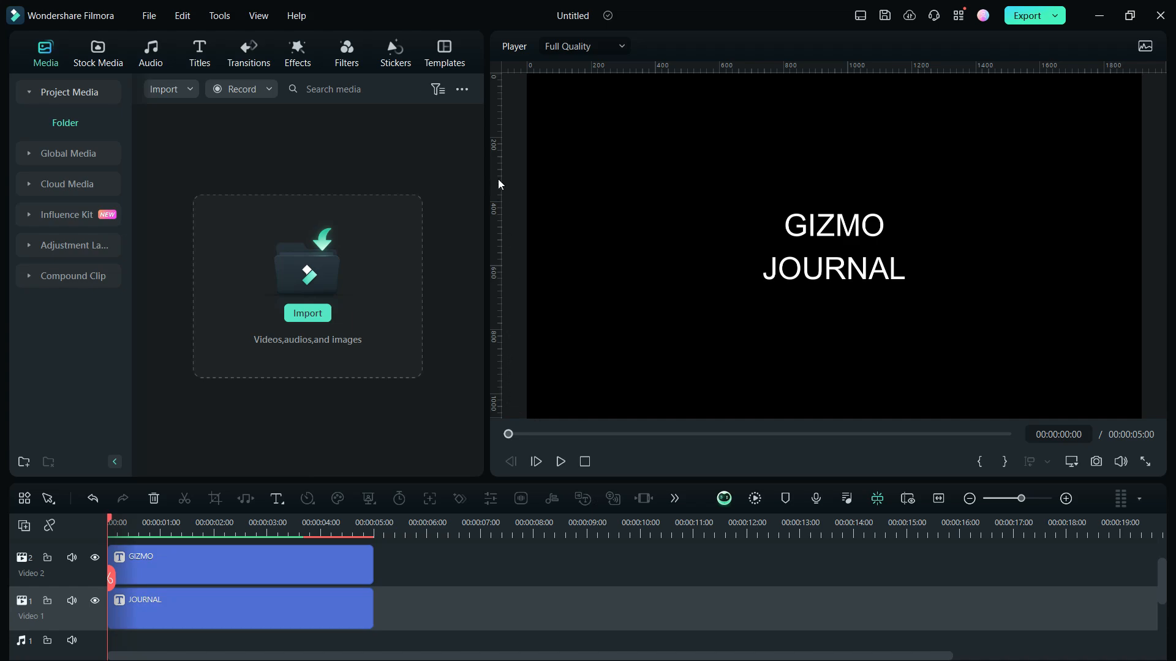
pyautogui.moveTo(832, 67)
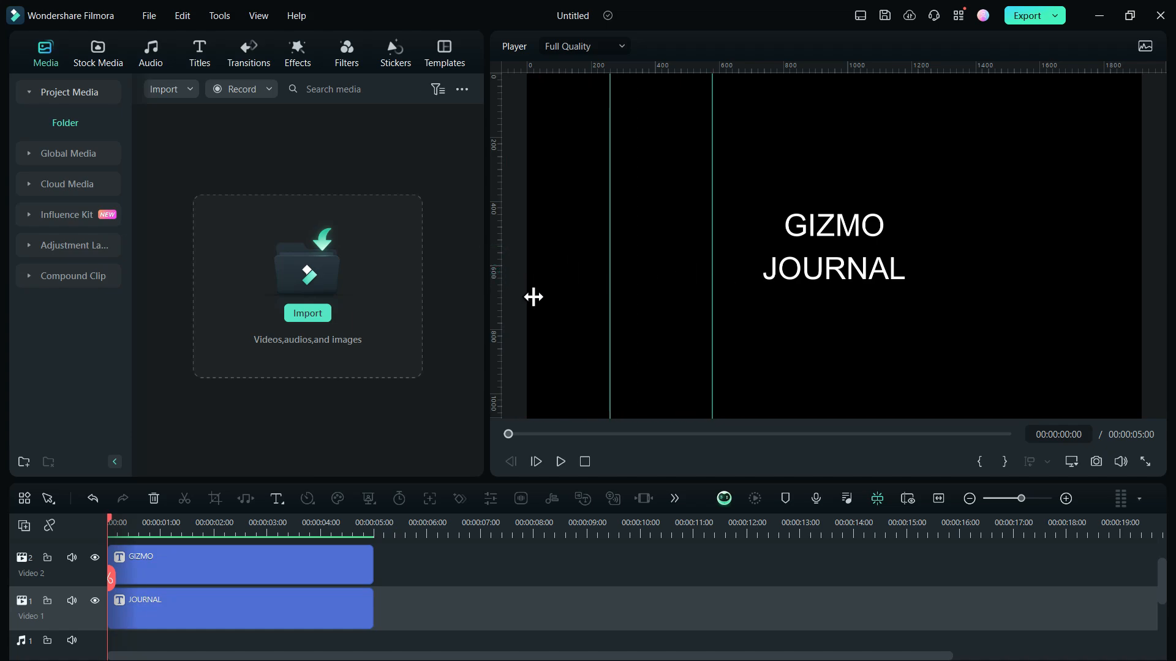
pyautogui.moveTo(497, 298)
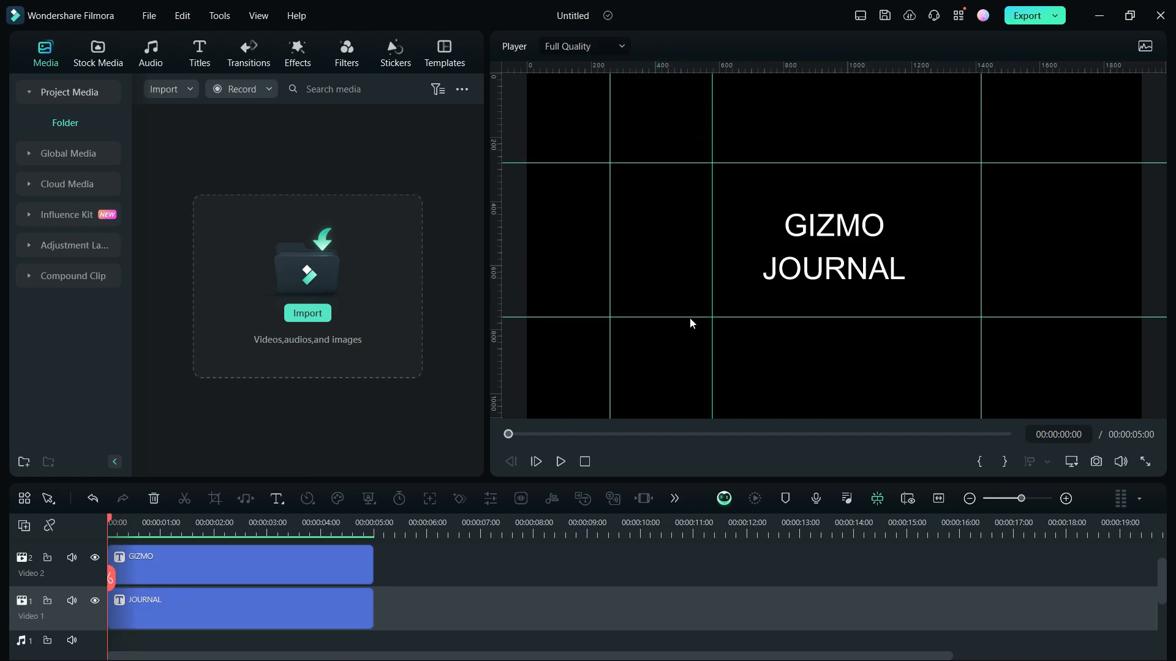
pyautogui.moveTo(1053, 255)
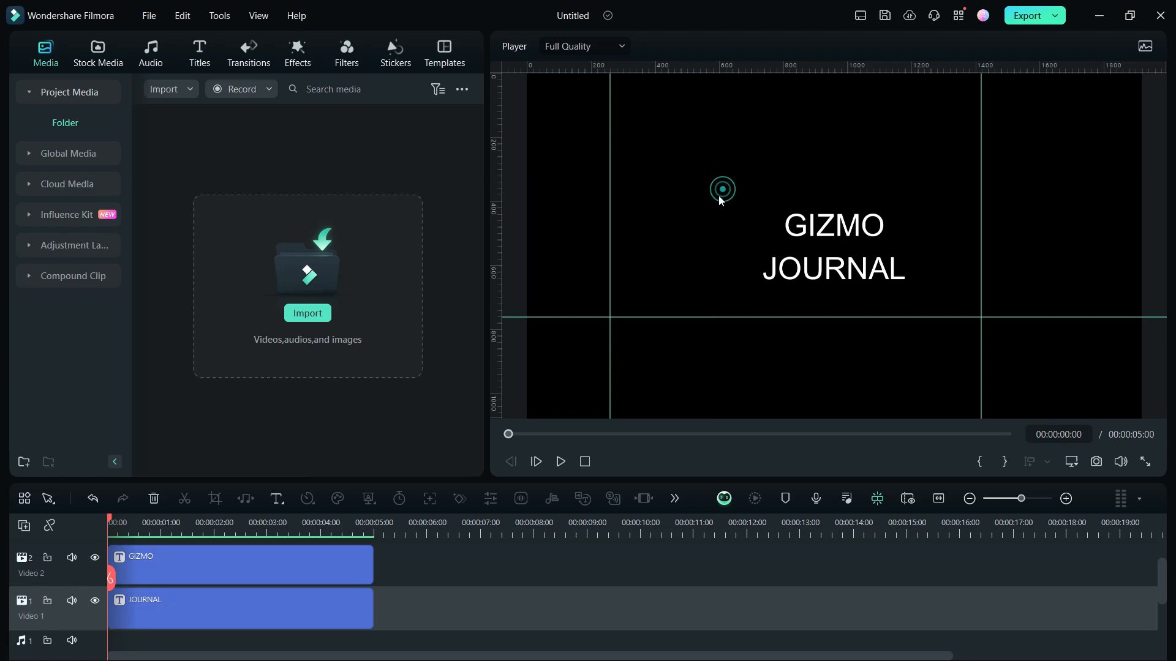
# - Add a horizontal guide at position 416 via Guides > Add Guide
pyautogui.rightClick(721, 200)
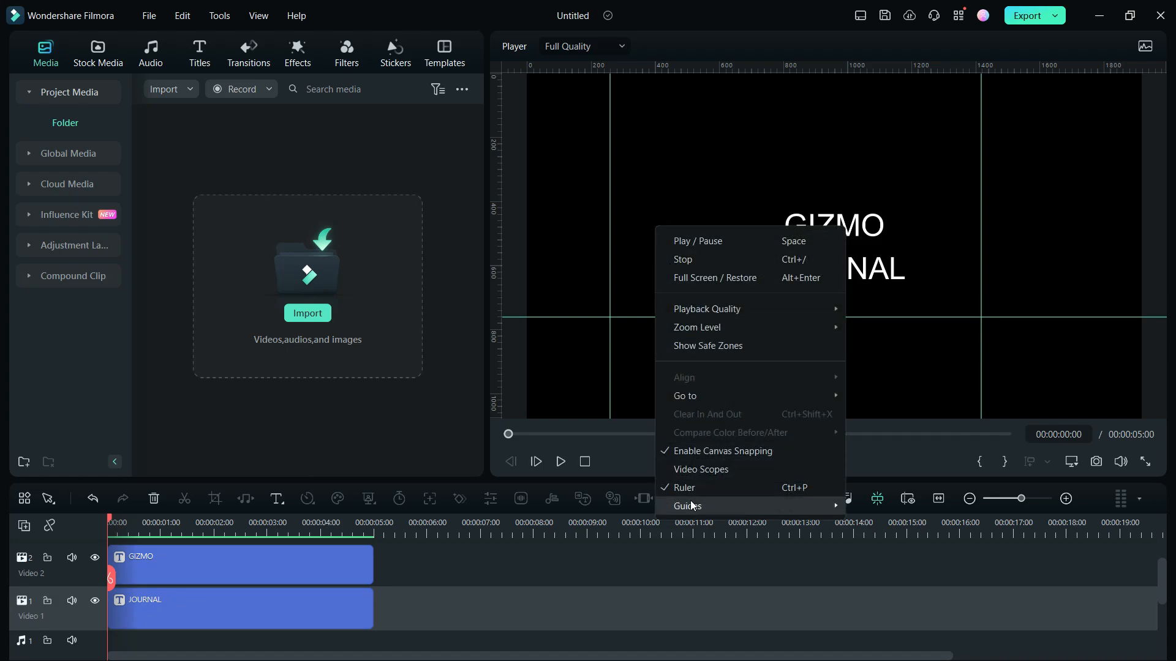
pyautogui.moveTo(690, 506)
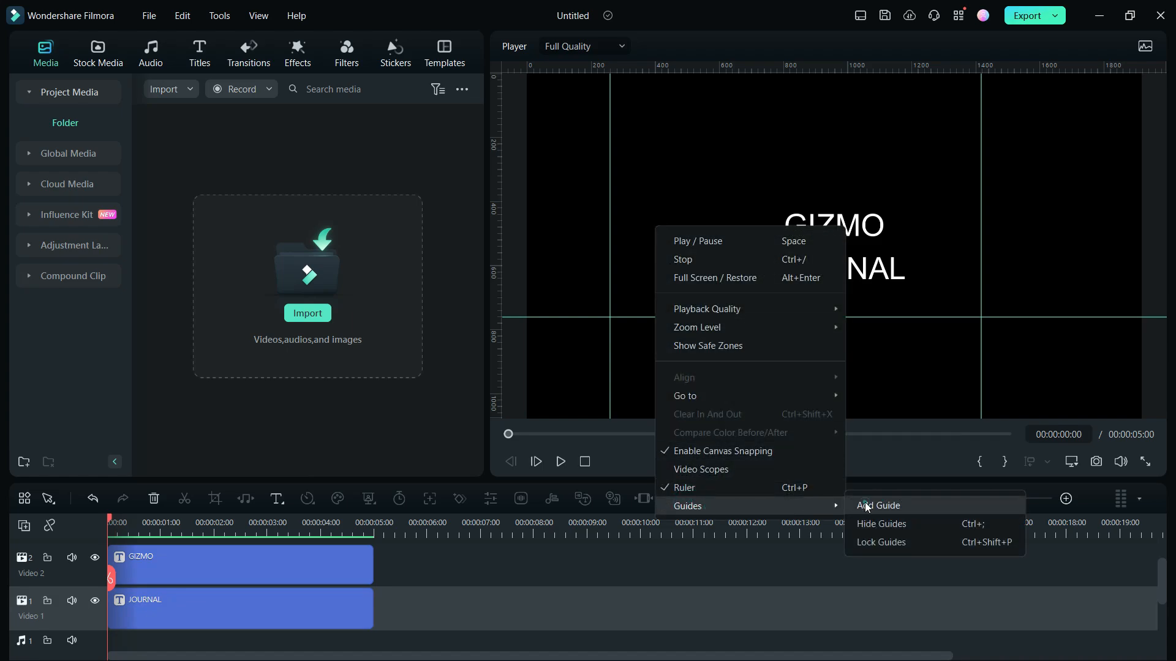
pyautogui.click(877, 505)
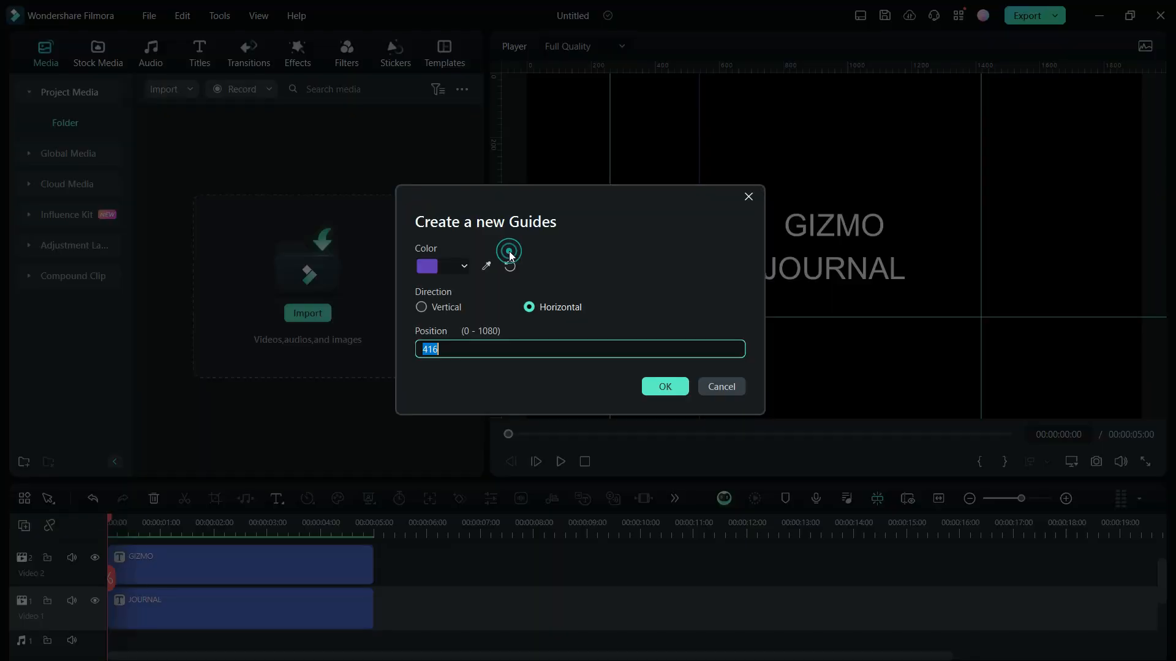
pyautogui.click(421, 306)
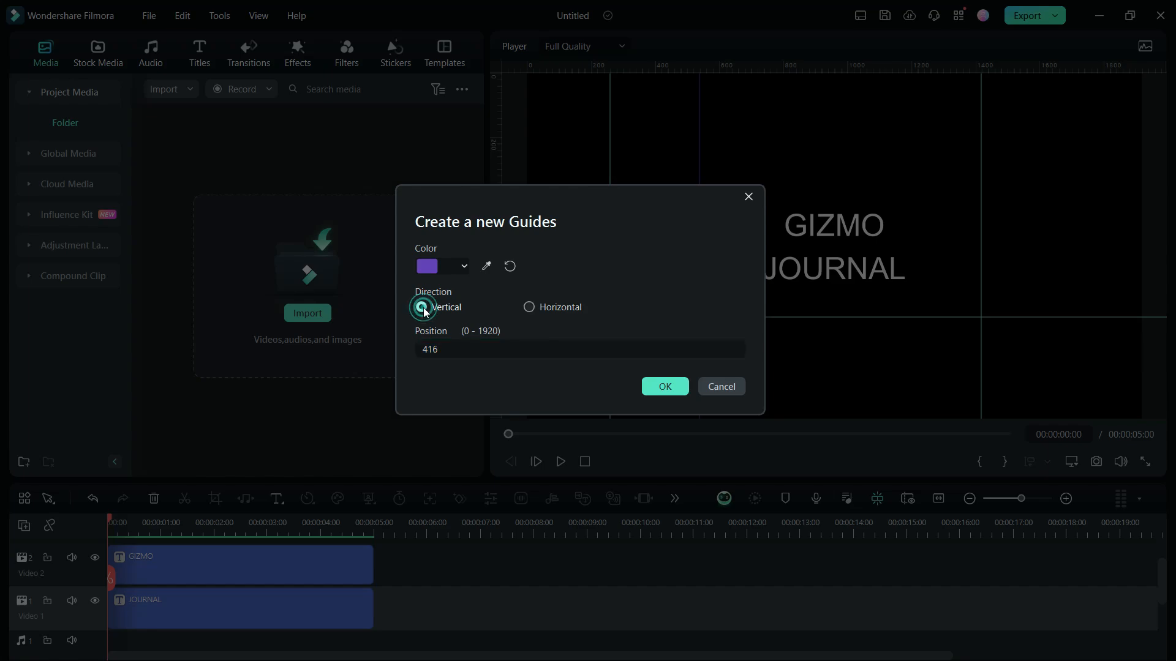
pyautogui.click(529, 307)
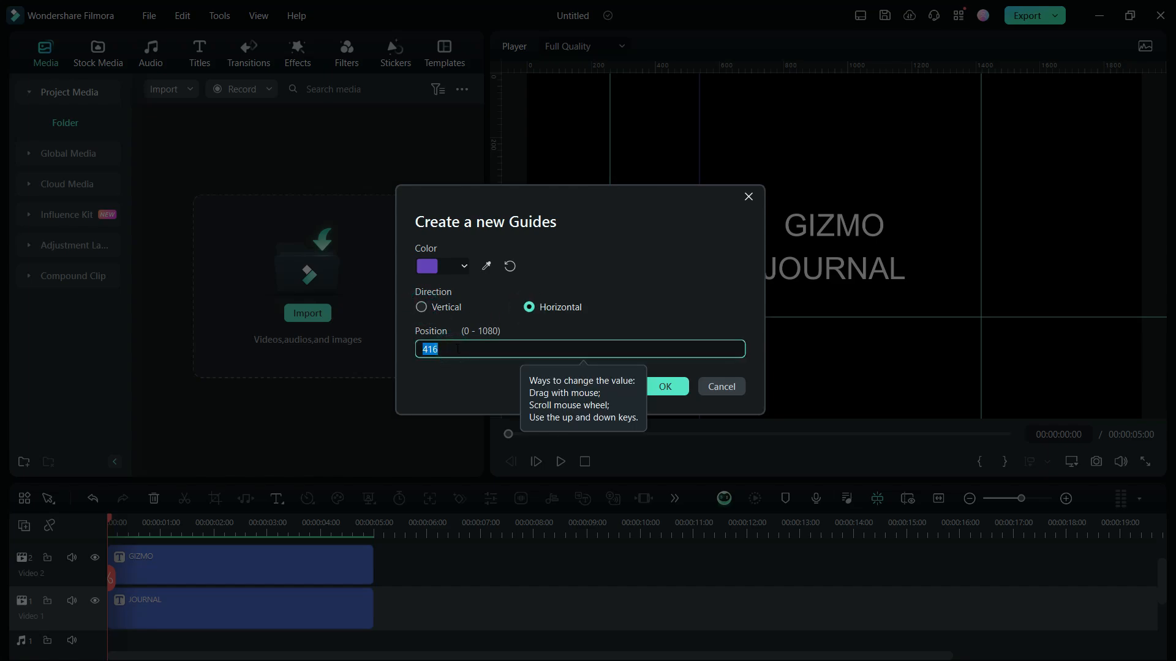
pyautogui.click(665, 386)
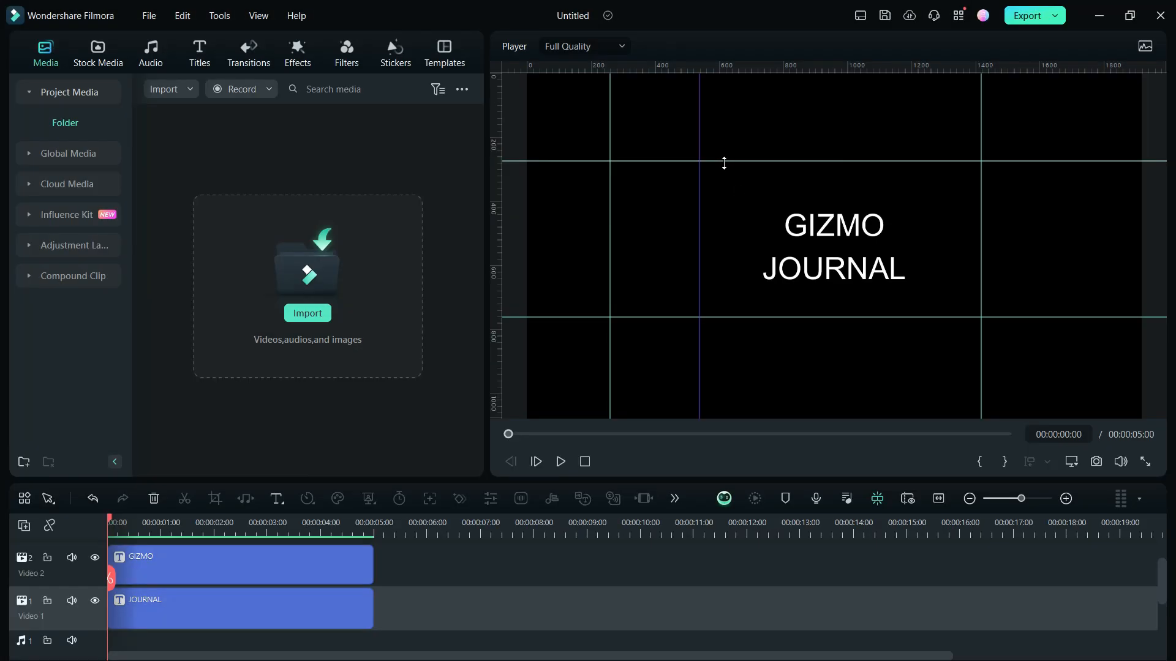
pyautogui.rightClick(724, 164)
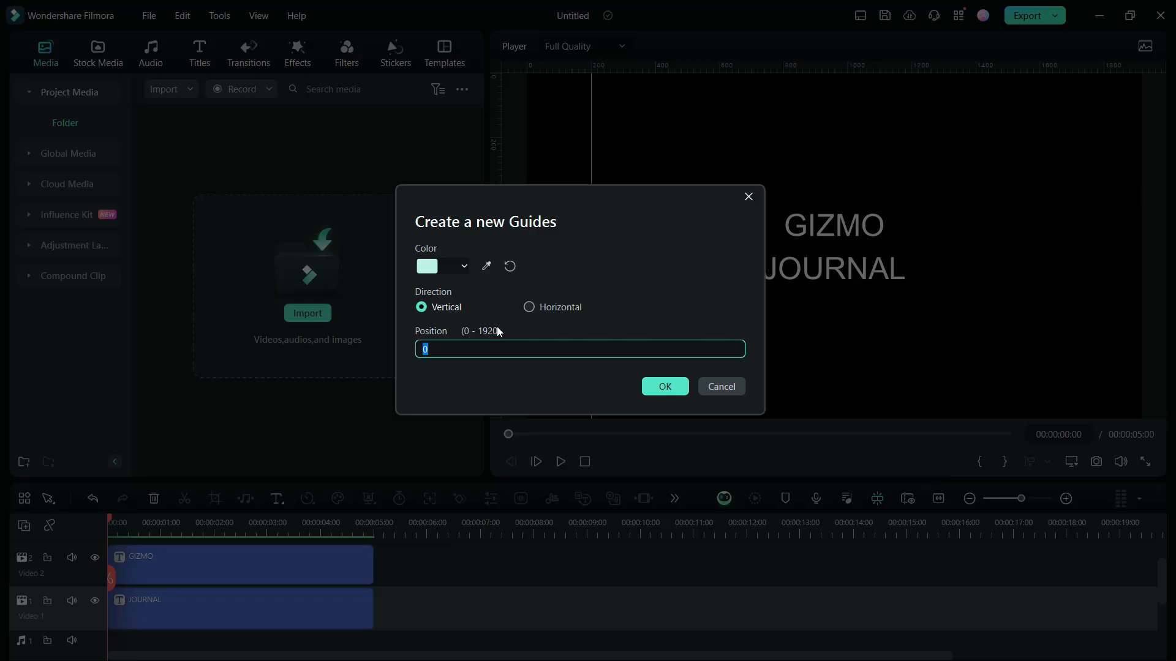
# - Add a vertical guide at 162 and a horizontal guide at 540 through GIZMO
pyautogui.write('162')
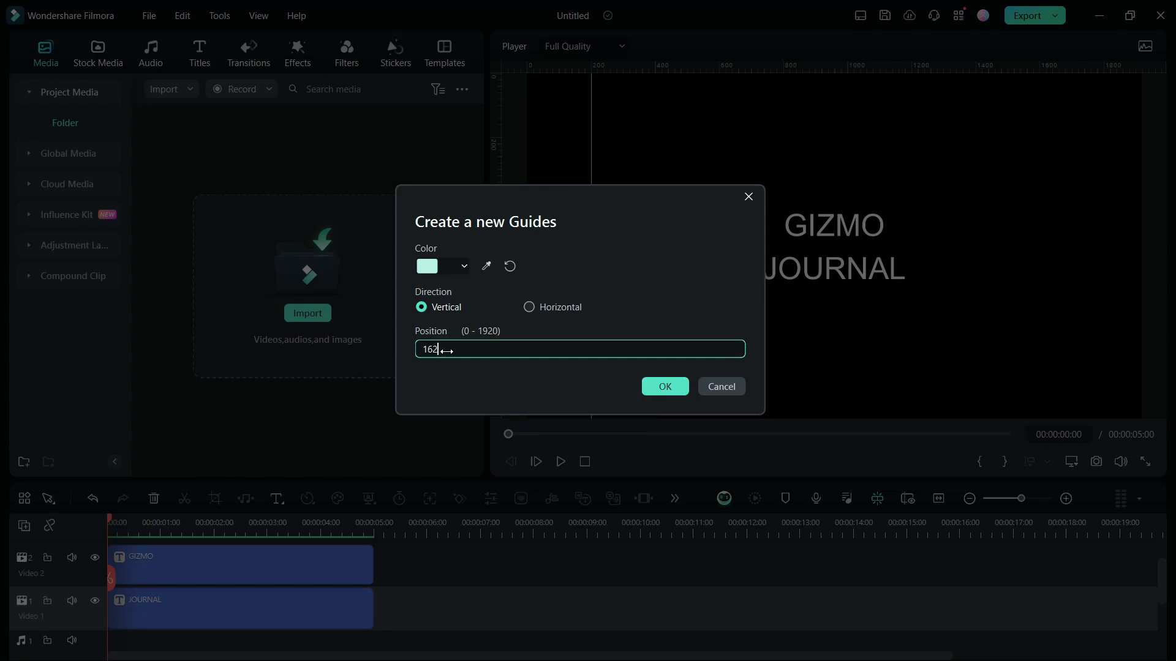
pyautogui.click(664, 385)
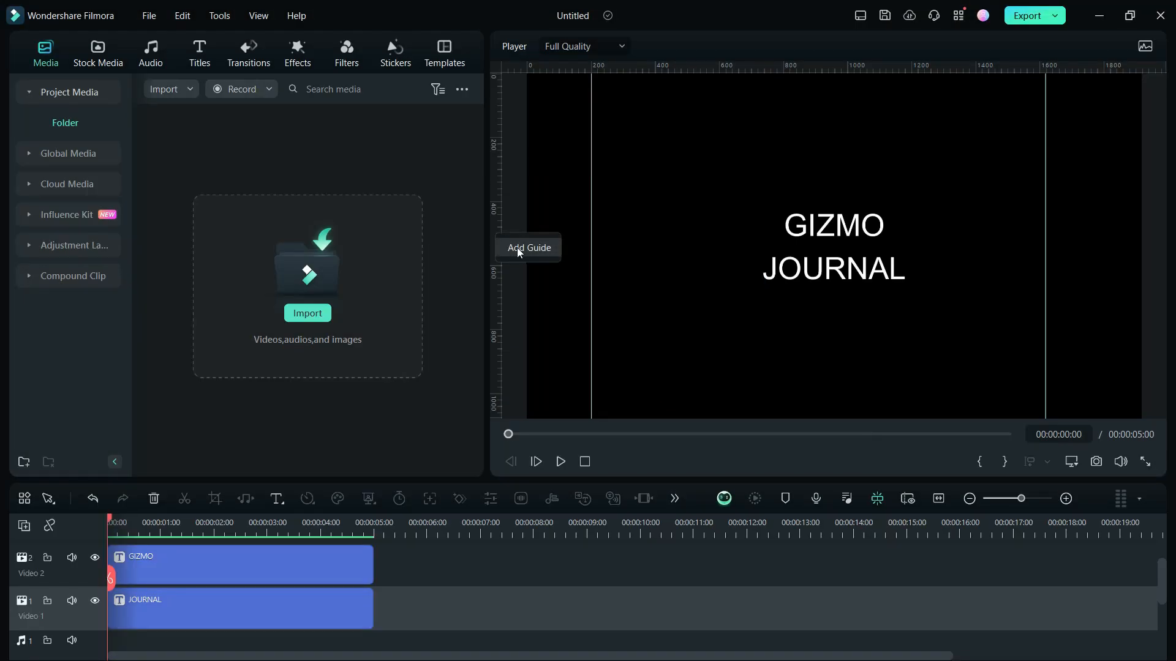
pyautogui.click(529, 247)
pyautogui.write('540')
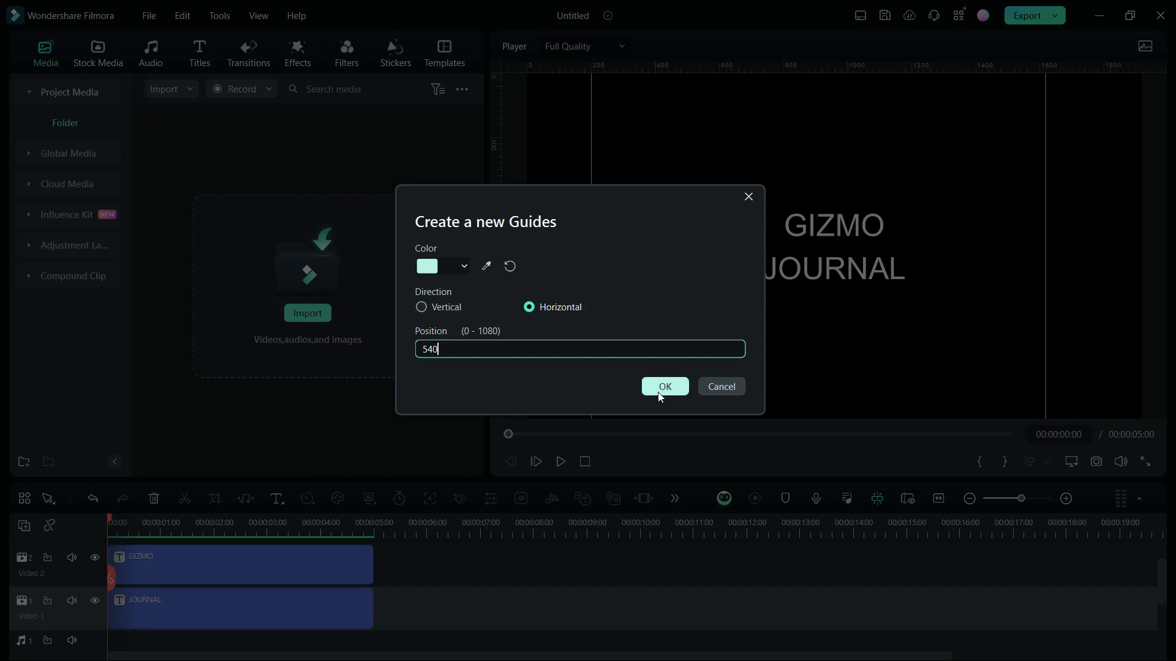
pyautogui.click(664, 386)
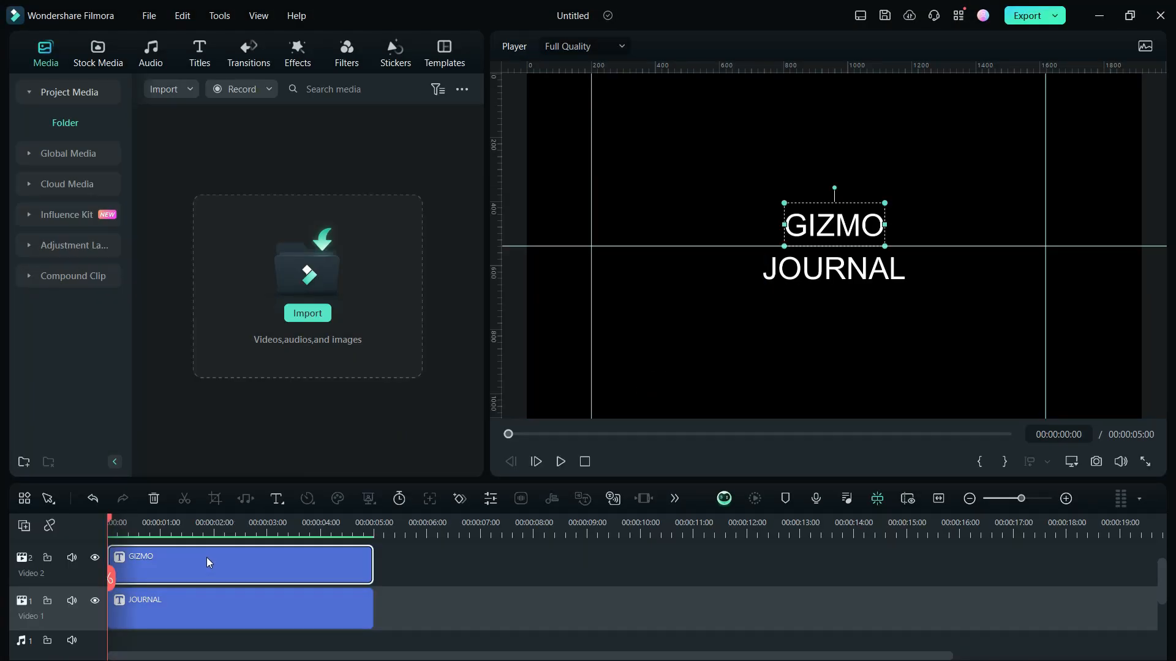
# - Set transform keyframes on the GIZMO title for its entrance animation
pyautogui.doubleClick(208, 564)
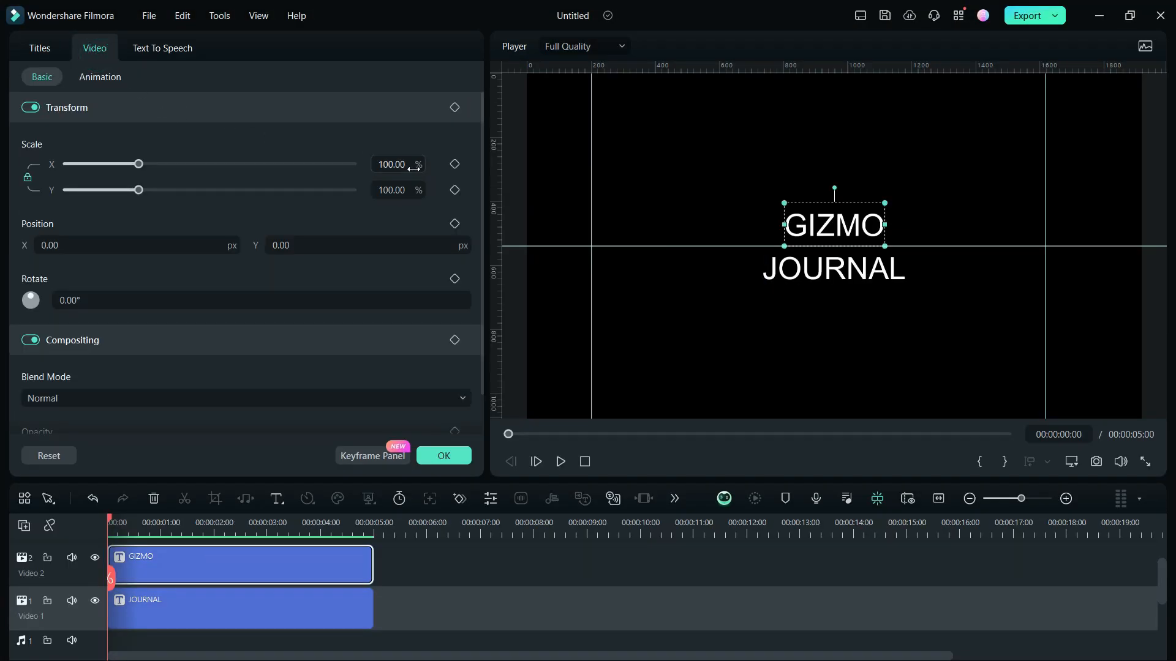
pyautogui.click(455, 165)
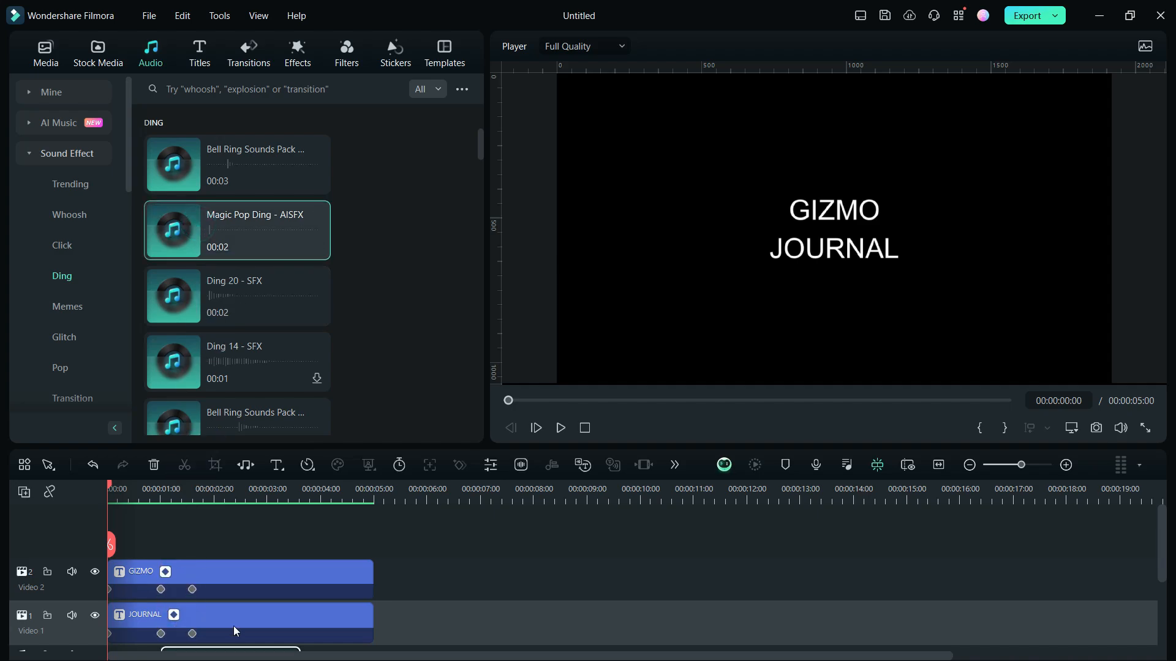
# - Pick the Magic Pop Ding sound effect for the title
pyautogui.click(98, 51)
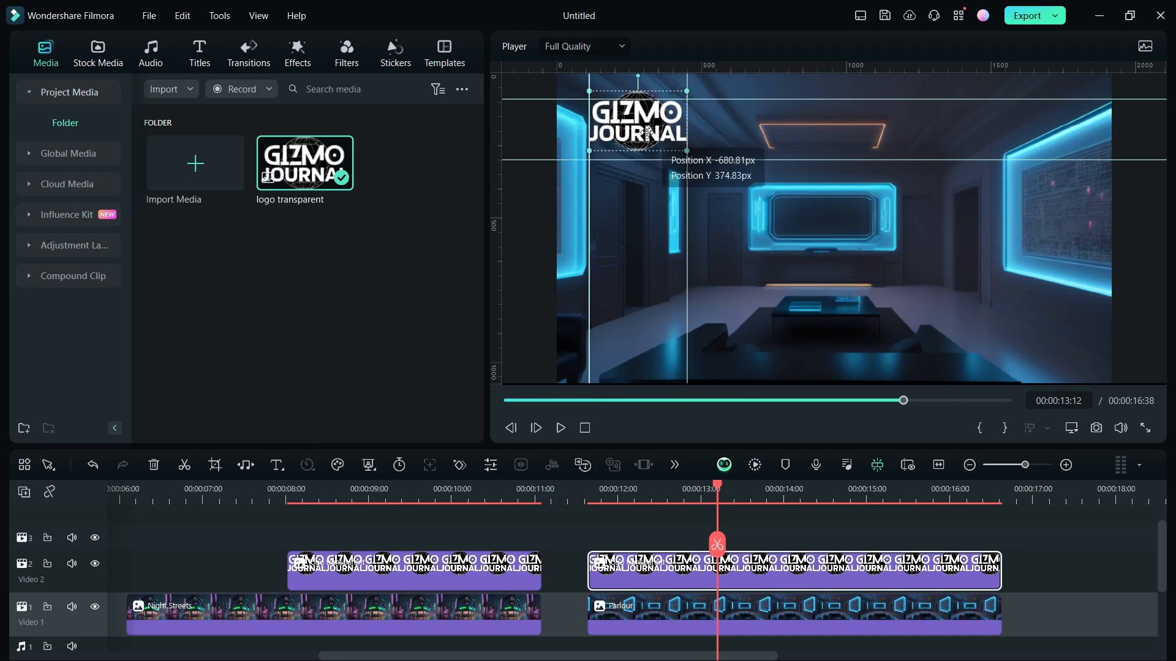
# - Place the Countdown 4 clip on track 3 above the logo, scaled to 27.9% top-right
pyautogui.click(98, 49)
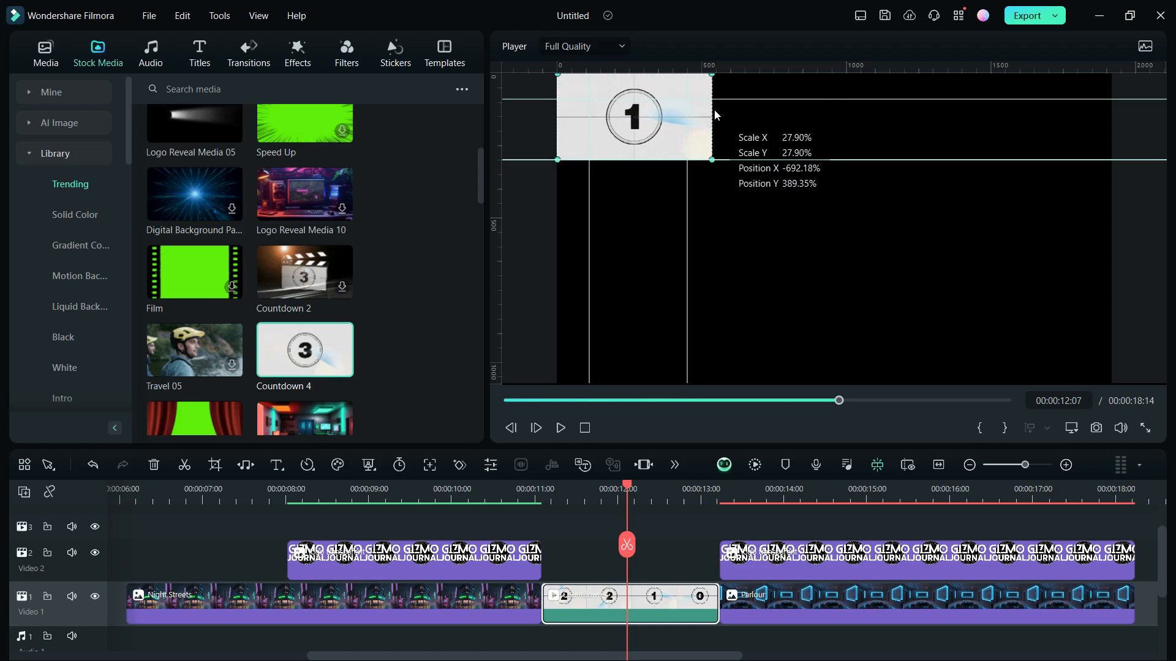
pyautogui.moveTo(633, 116); pyautogui.dragTo(1035, 117)
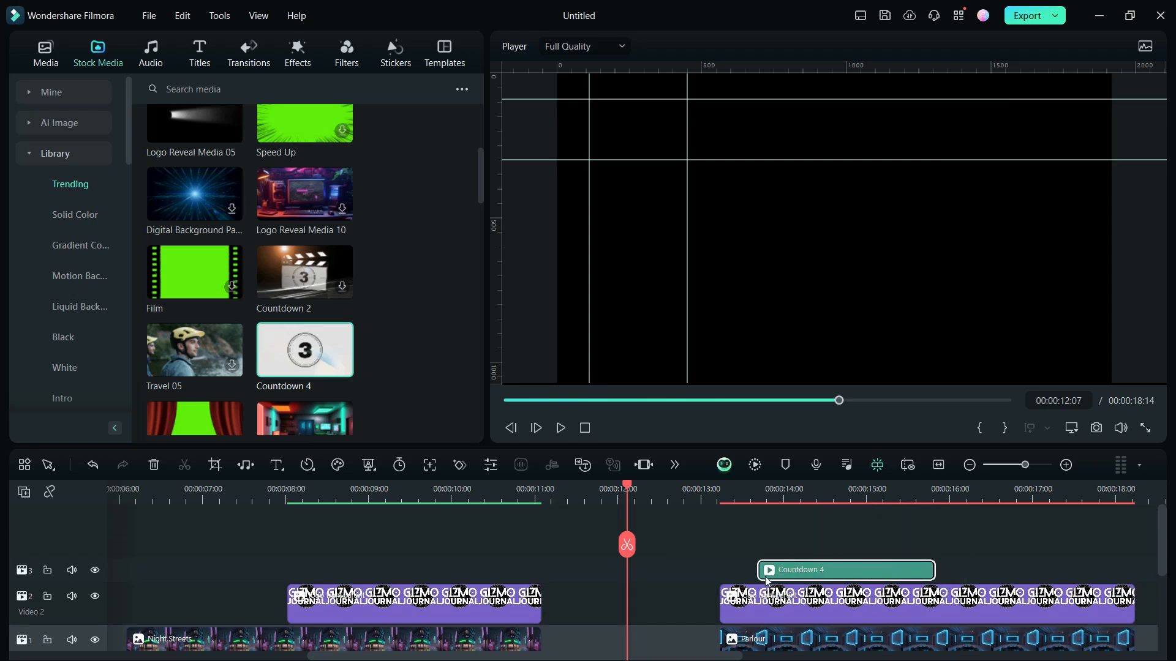
# - Play back the logo section to check the countdown overlay, then pause
pyautogui.click(561, 429)
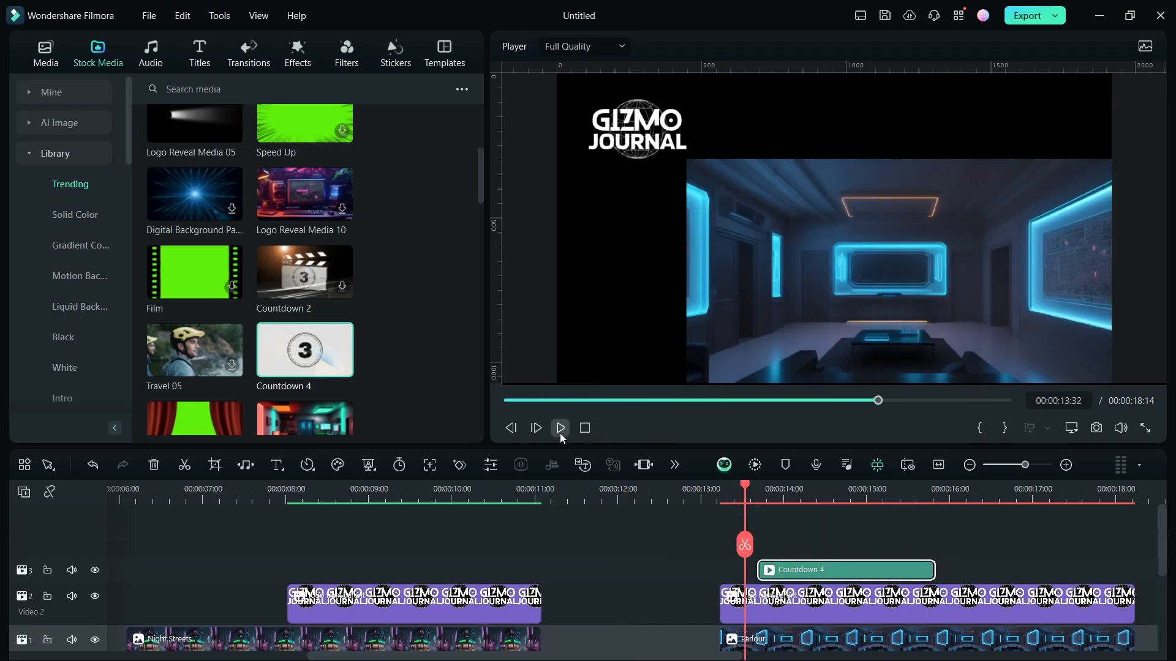
pyautogui.click(560, 428)
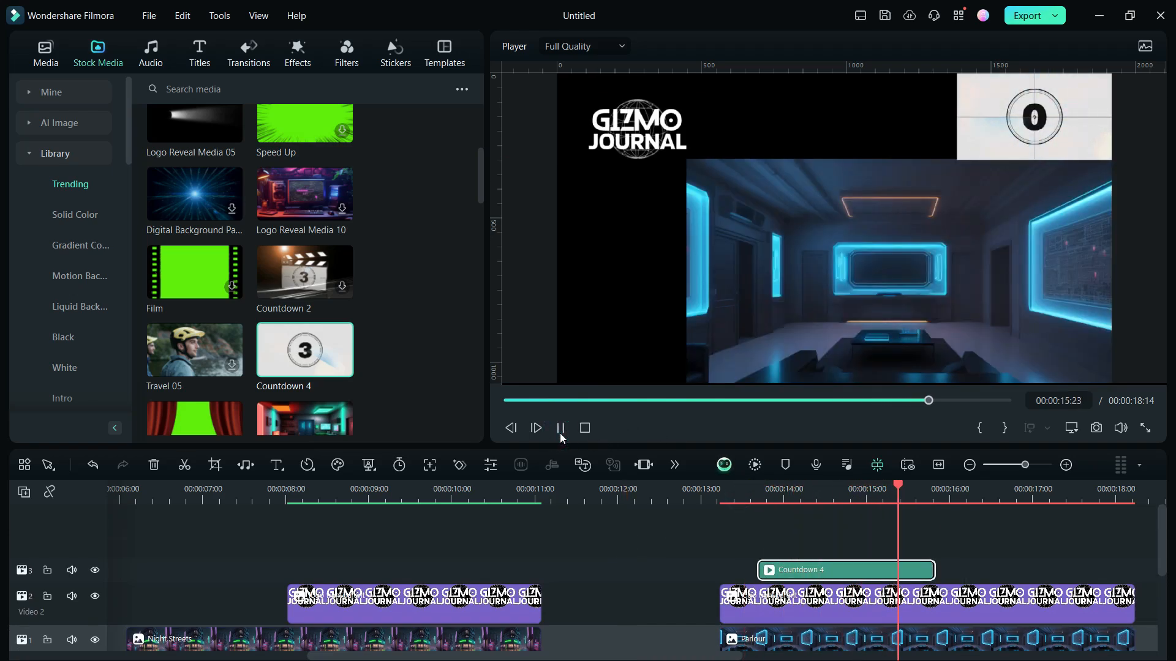
pyautogui.click(561, 429)
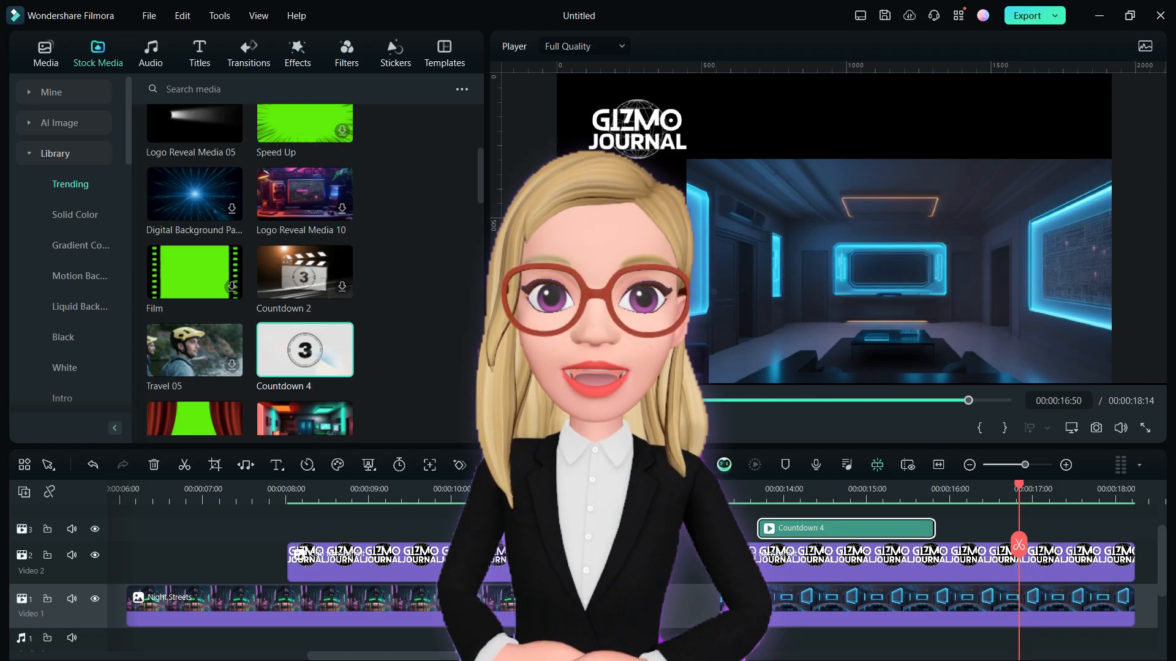
pyautogui.click(730, 489)
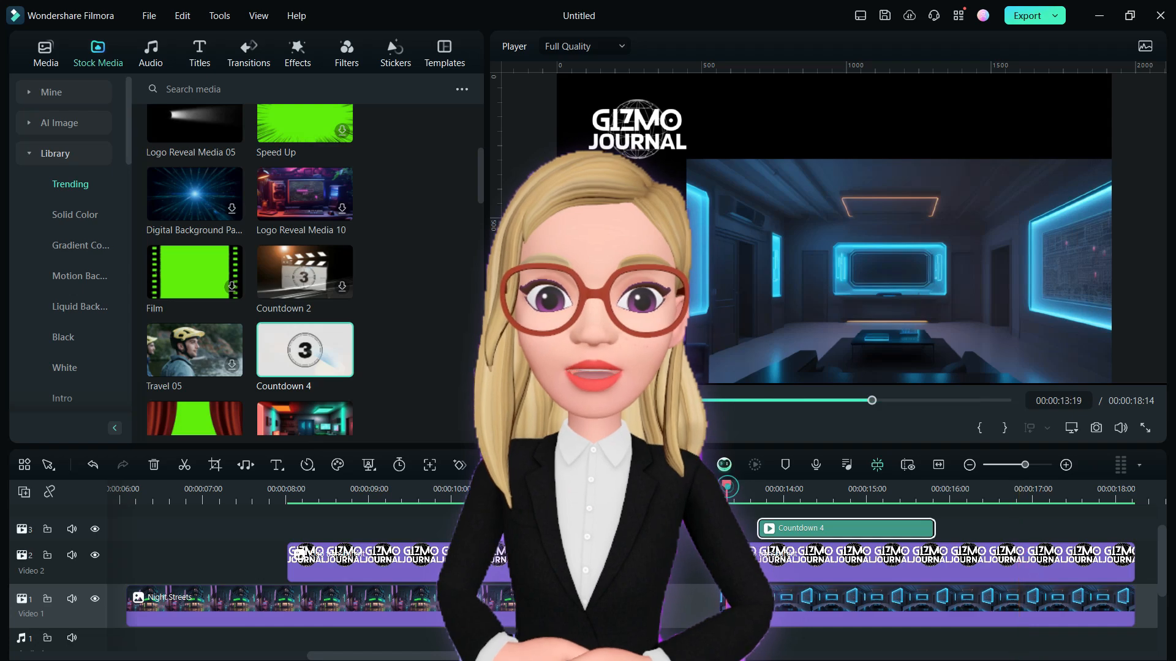